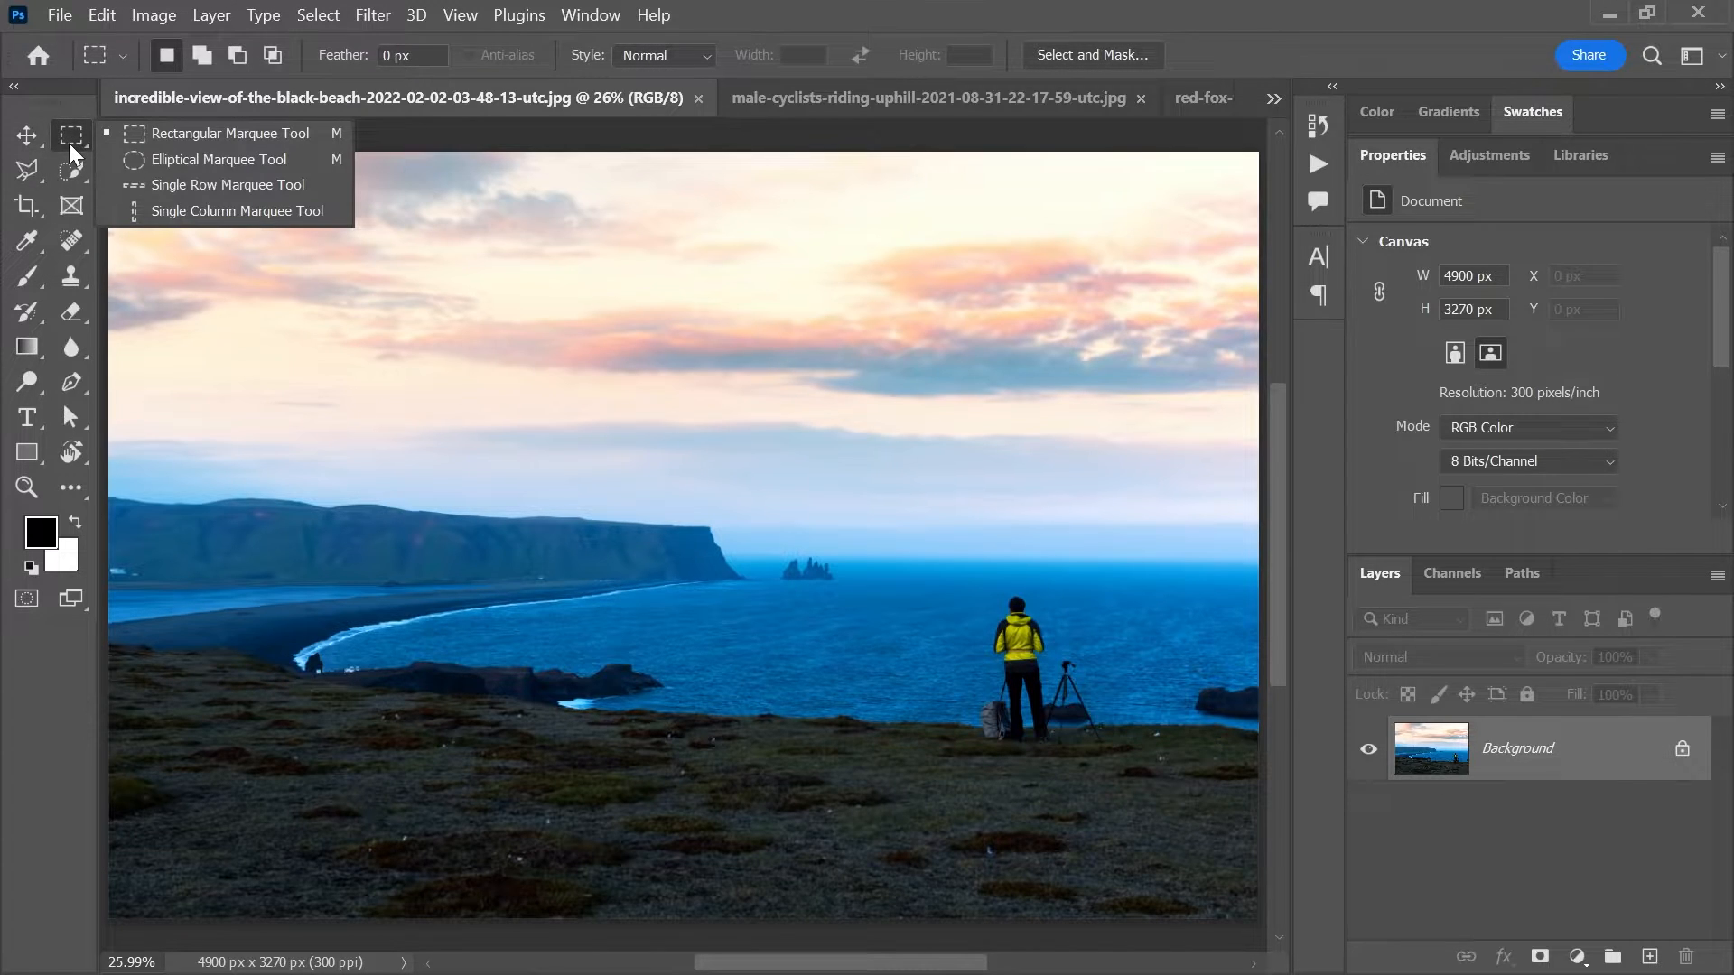
# - Pick the Lasso Tool to freehand-select the photographer and tripod
pyautogui.click(26, 168)
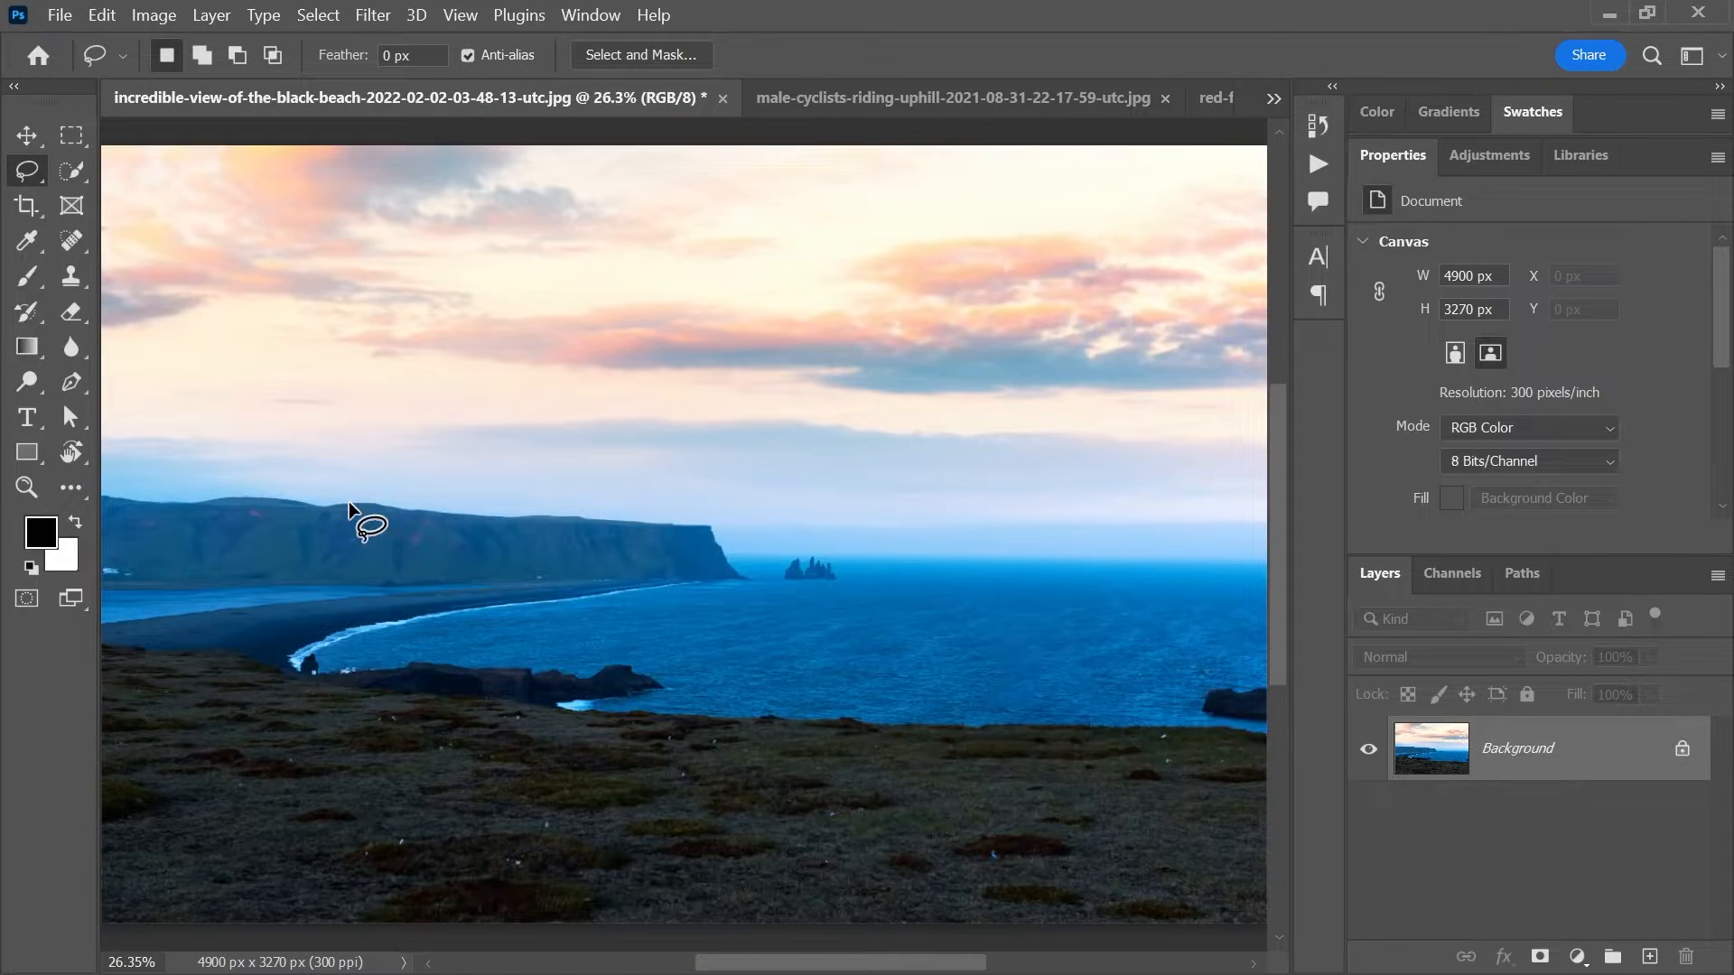
pyautogui.moveTo(349, 464)
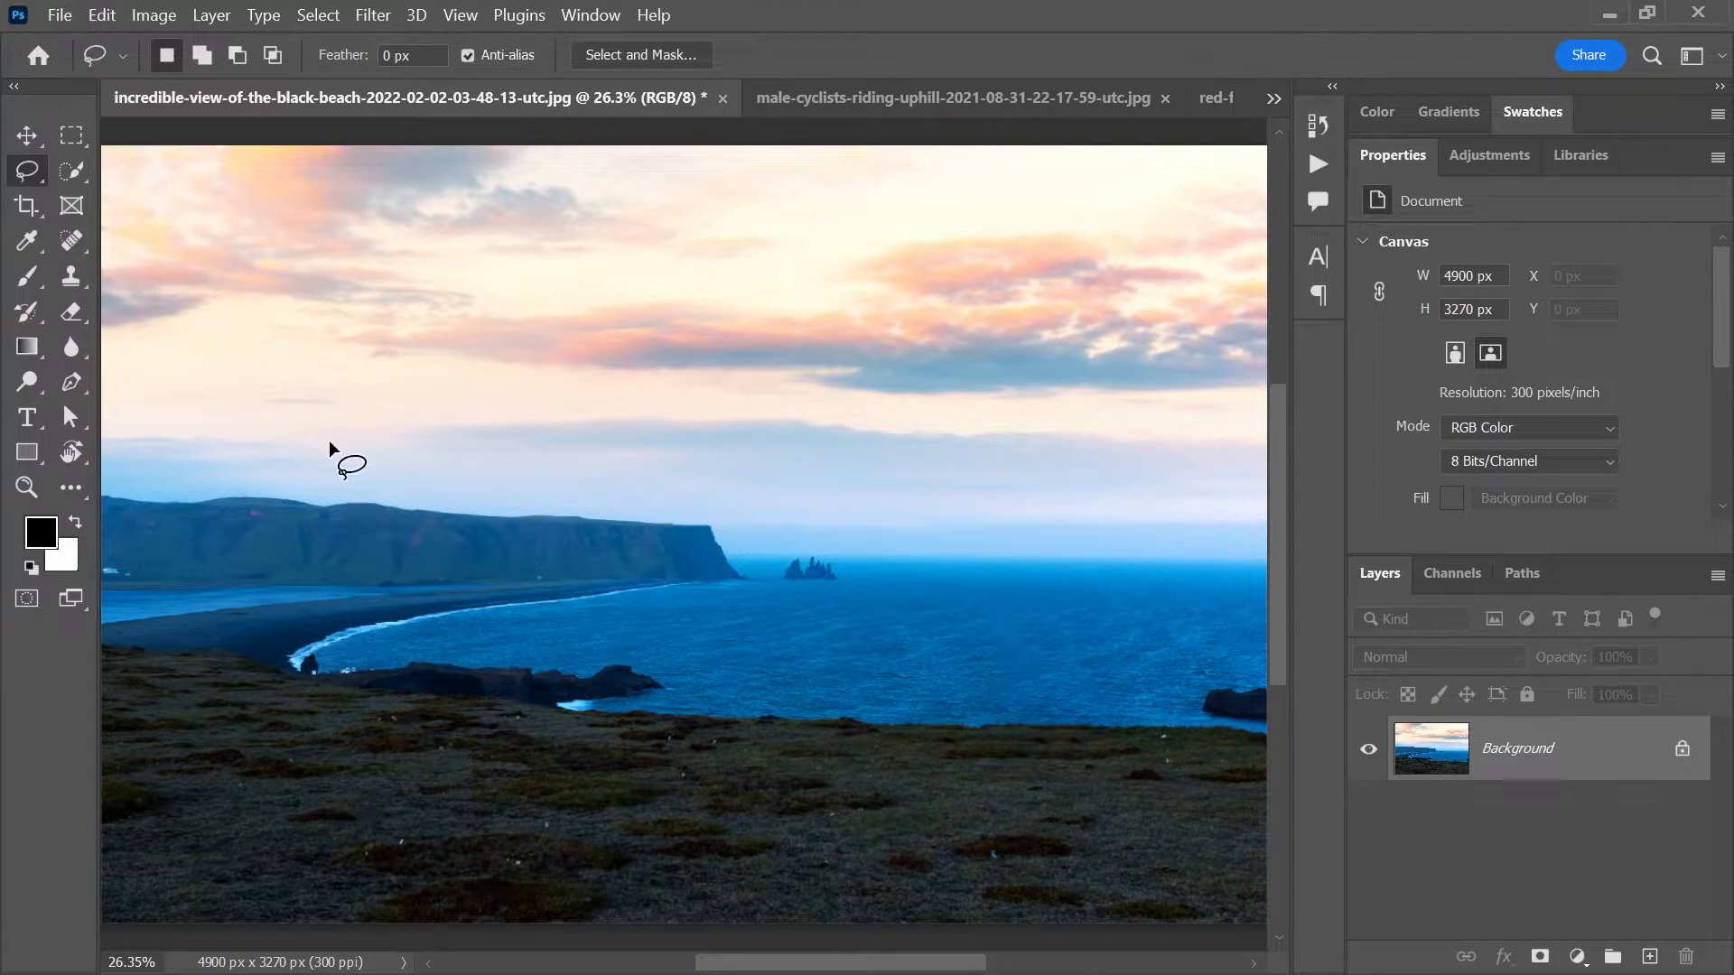
# - In the cyclists photo, drag an Object Selection box over a rider
pyautogui.click(951, 98)
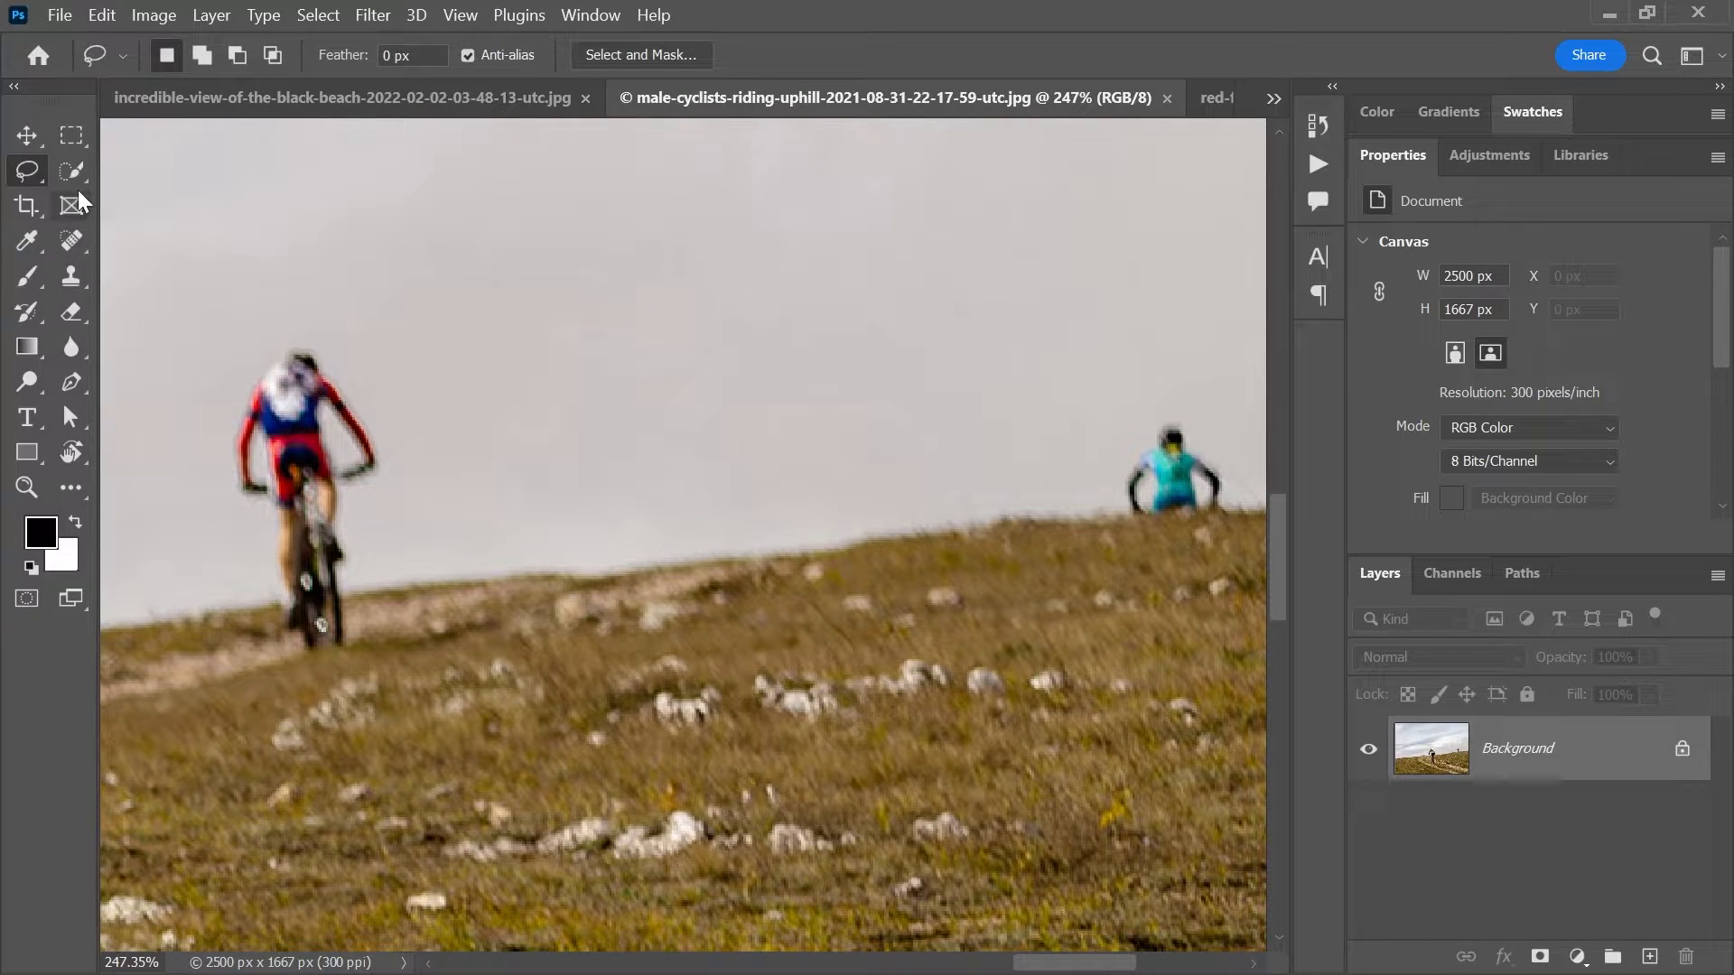
pyautogui.click(71, 171)
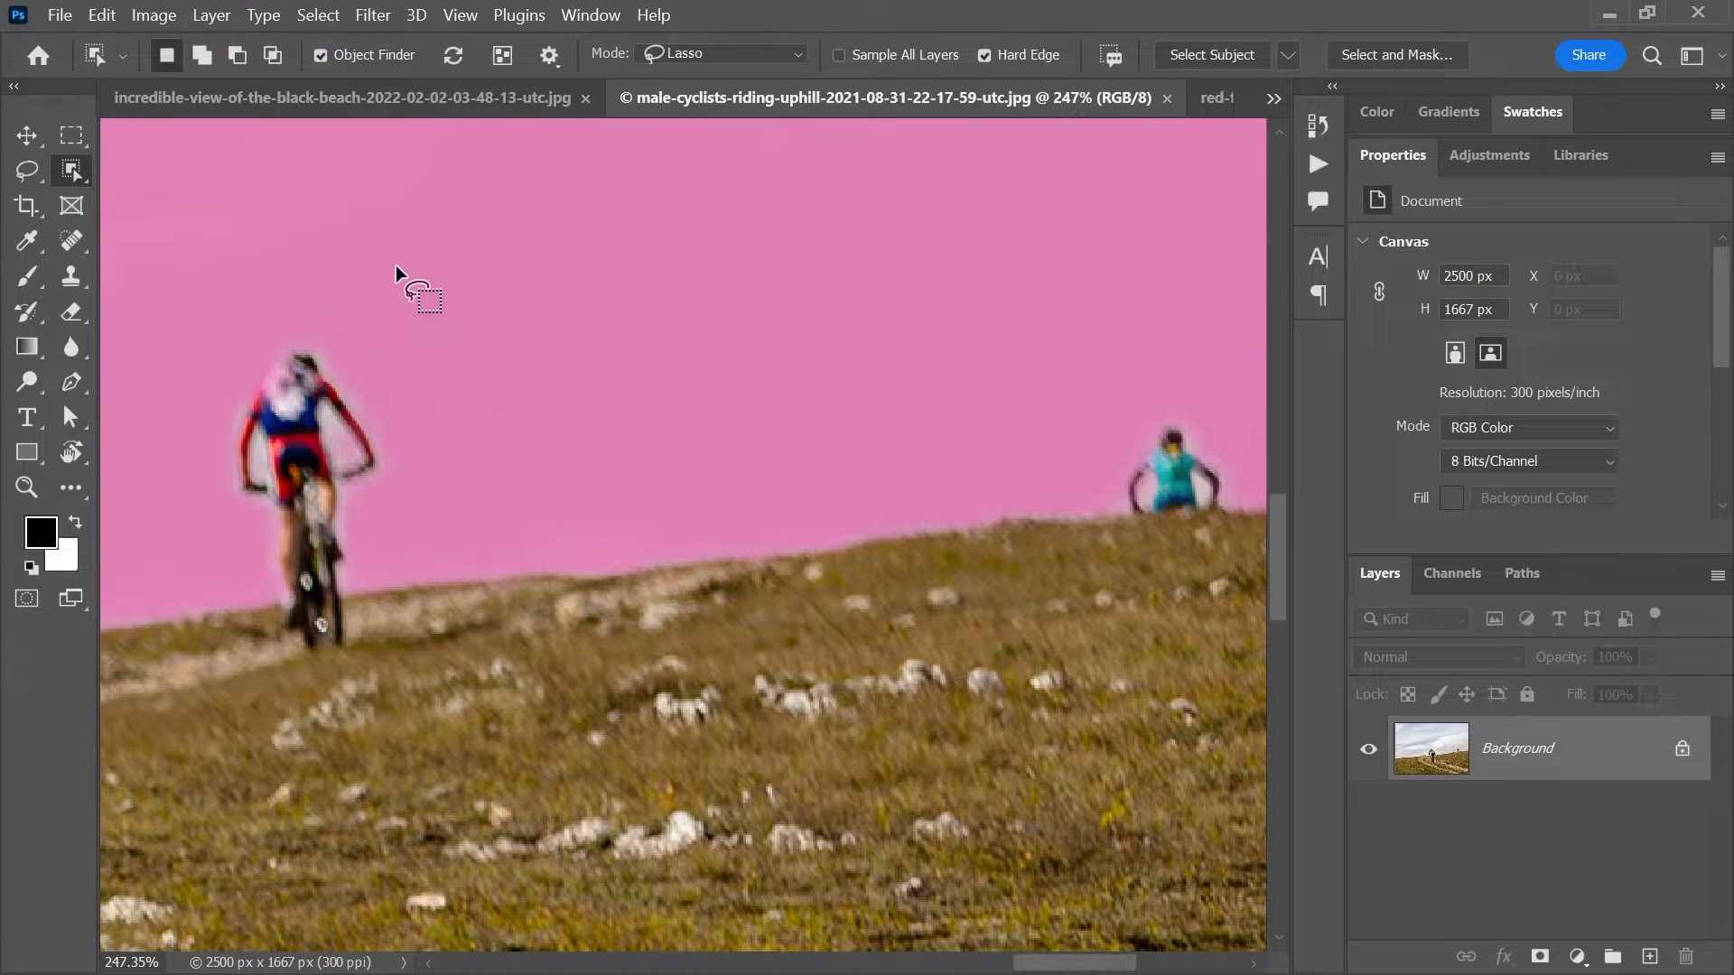
pyautogui.moveTo(399, 275); pyautogui.dragTo(216, 470)
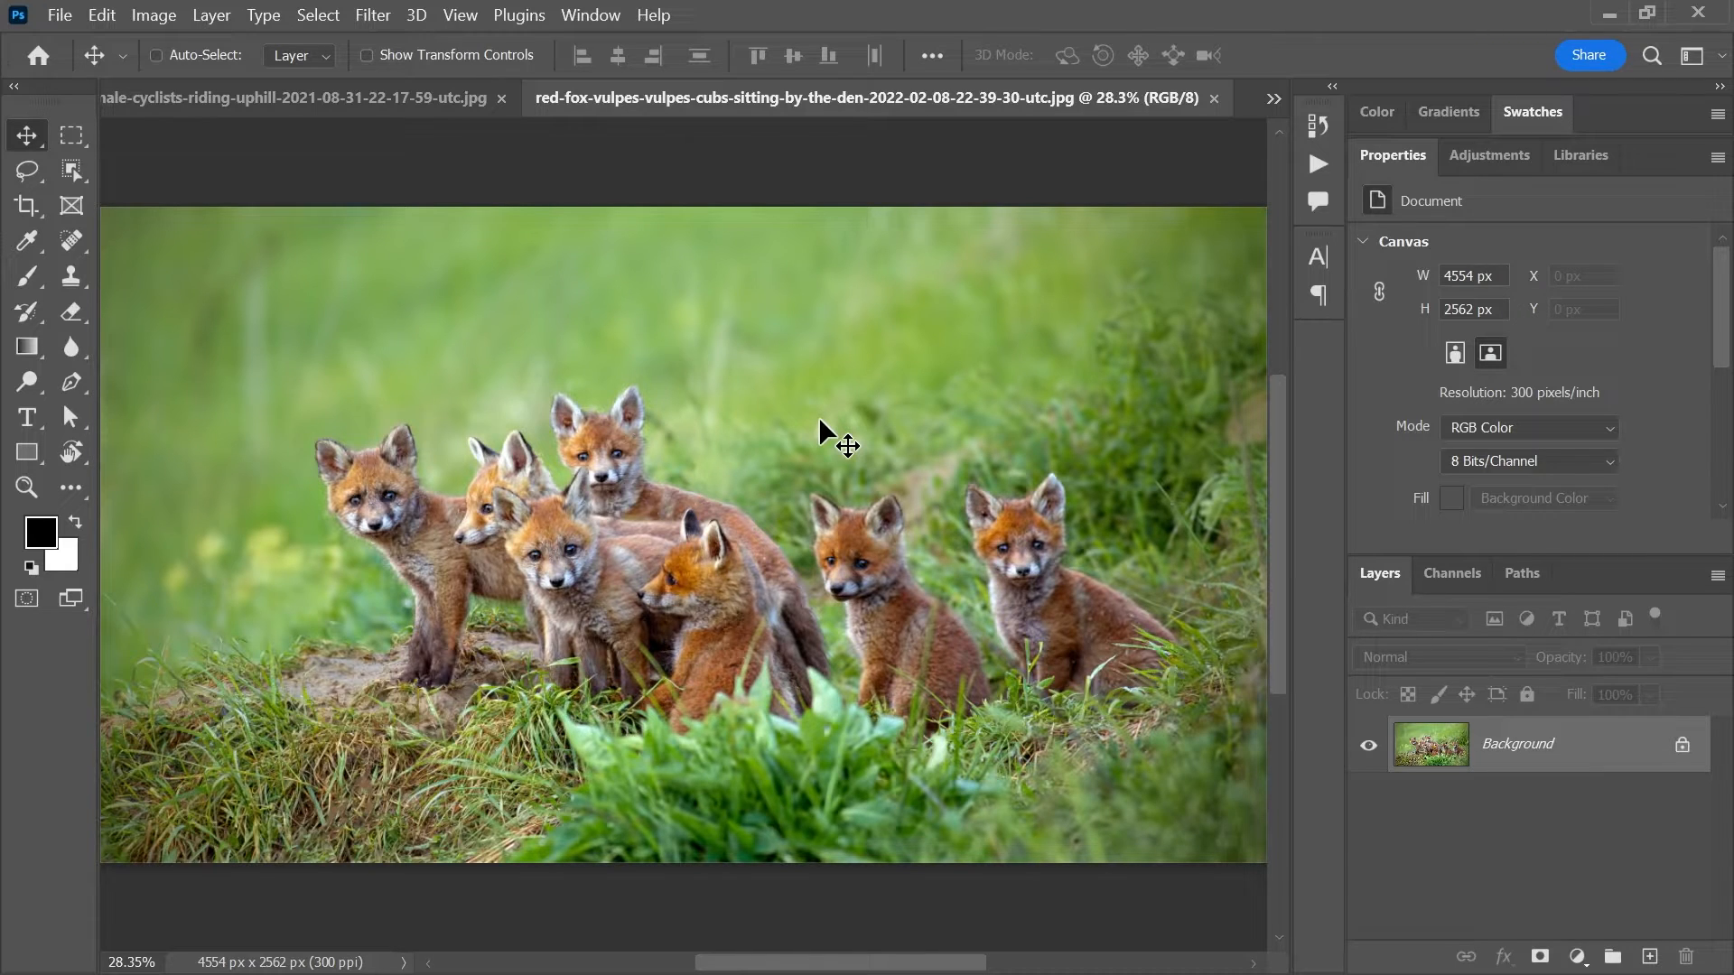
pyautogui.moveTo(1128, 573)
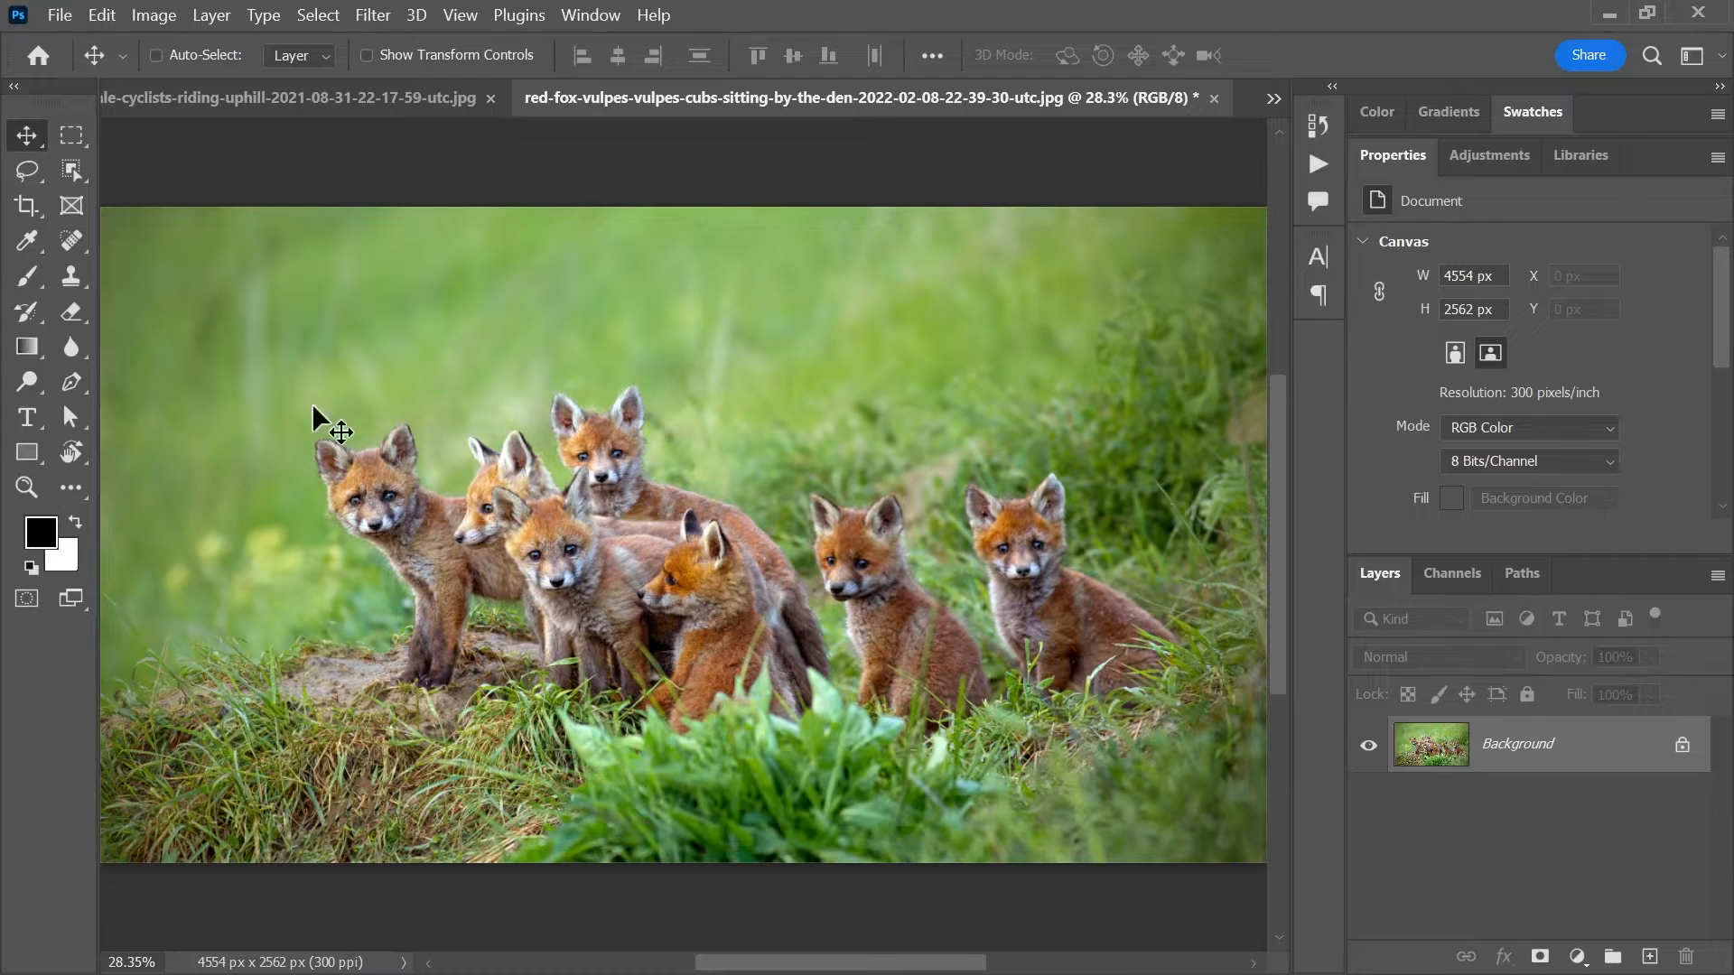
# - Trace the rightmost fox cub with the Pen Tool and convert the path to a selection
pyautogui.click(70, 381)
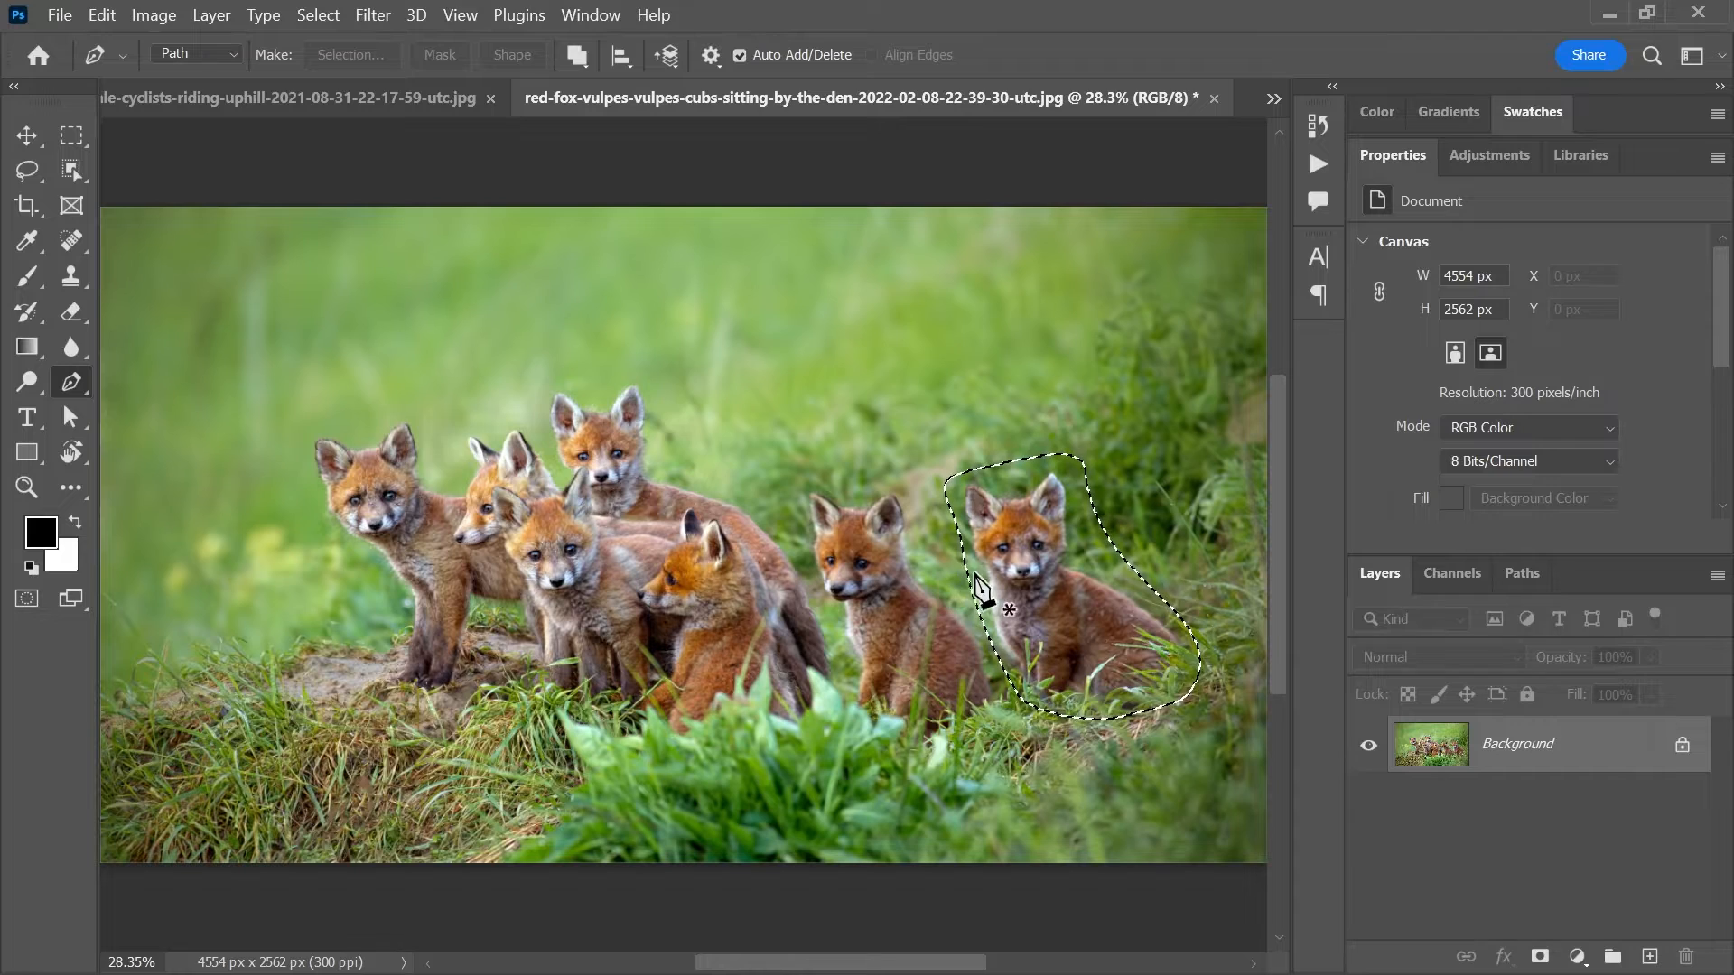
pyautogui.rightClick(983, 591)
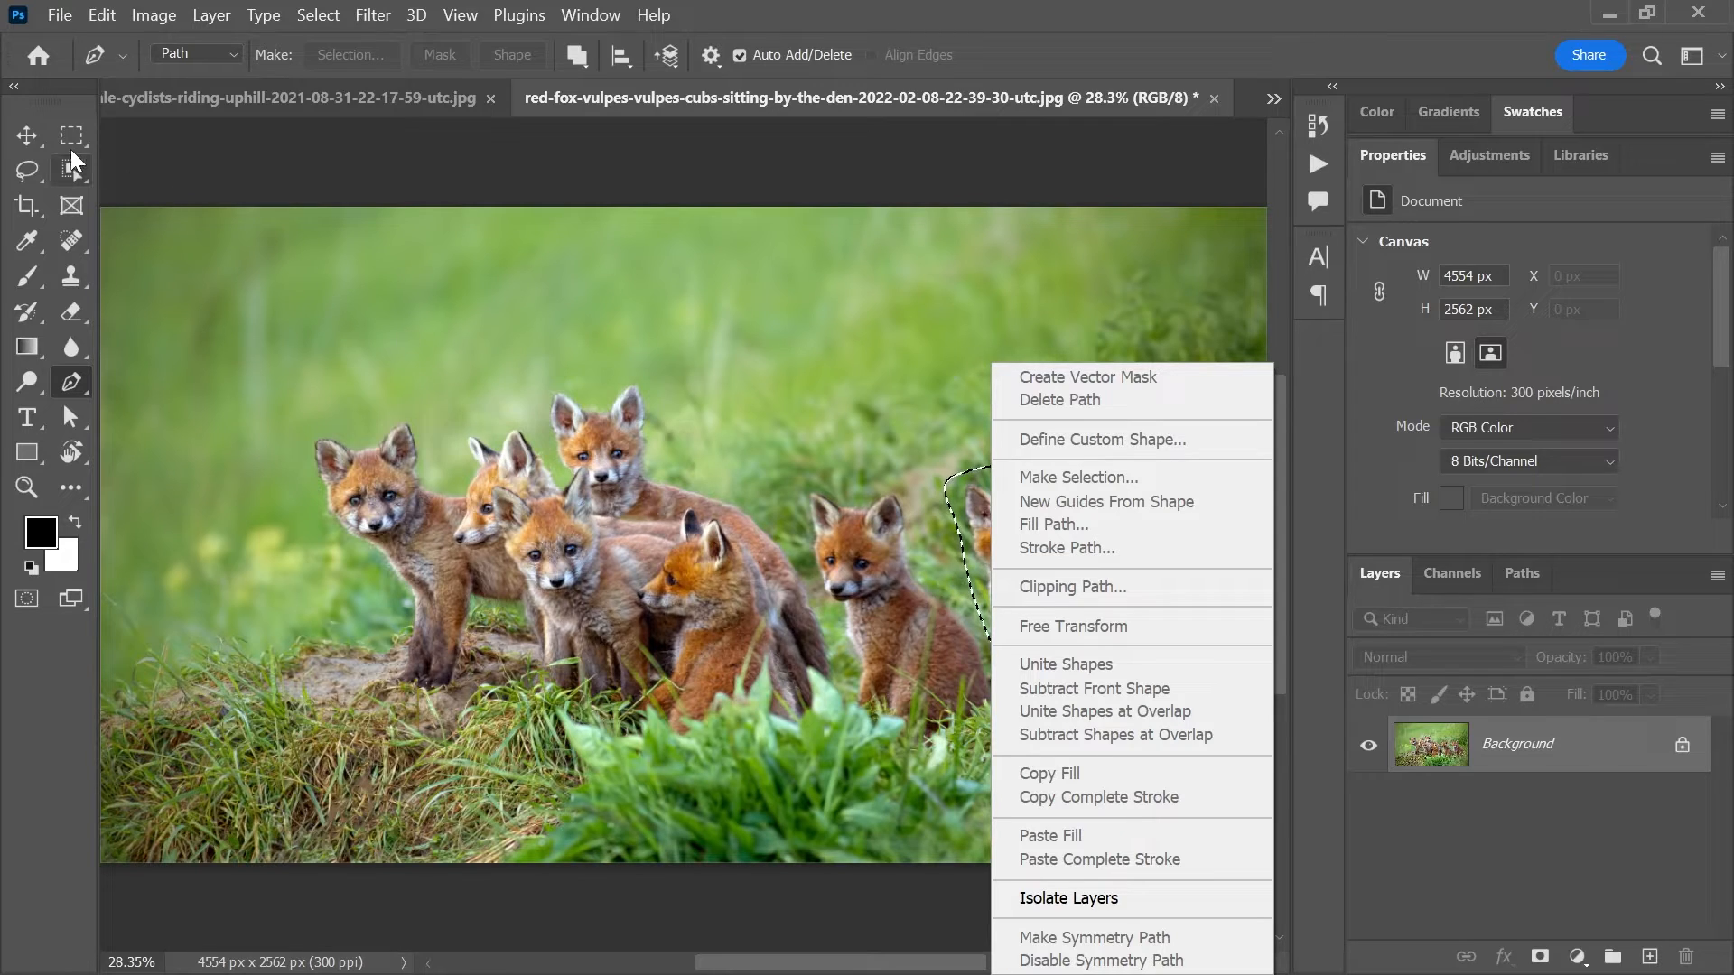
pyautogui.click(1079, 477)
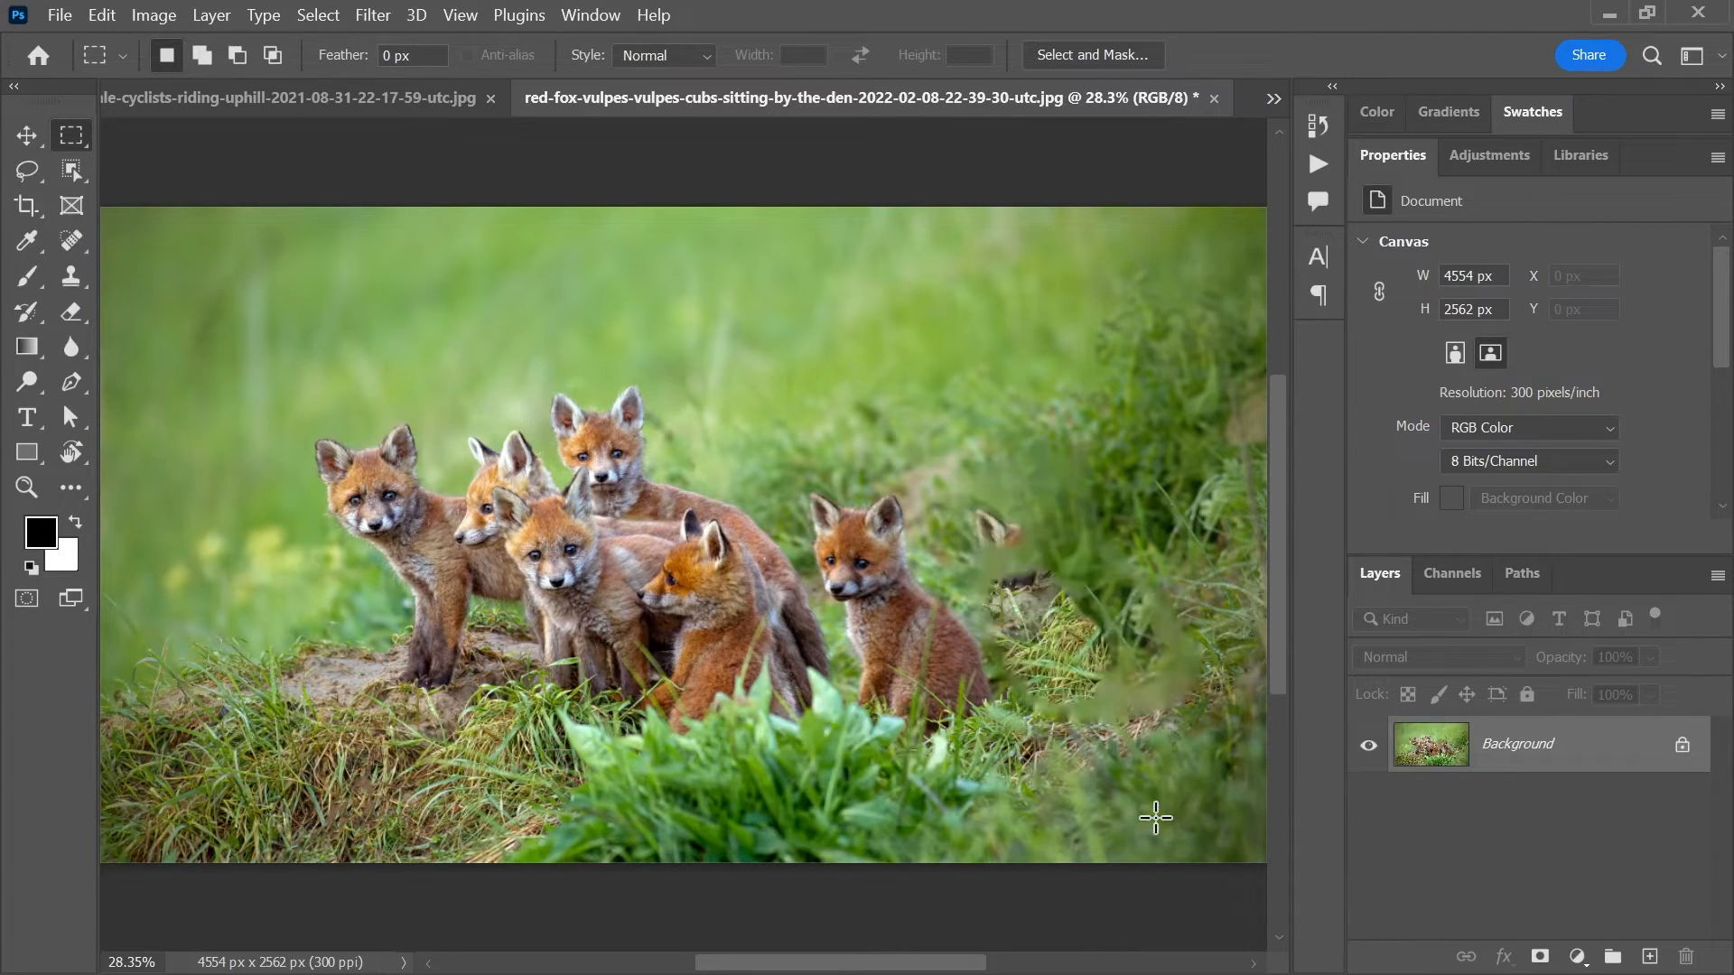
pyautogui.moveTo(1030, 480)
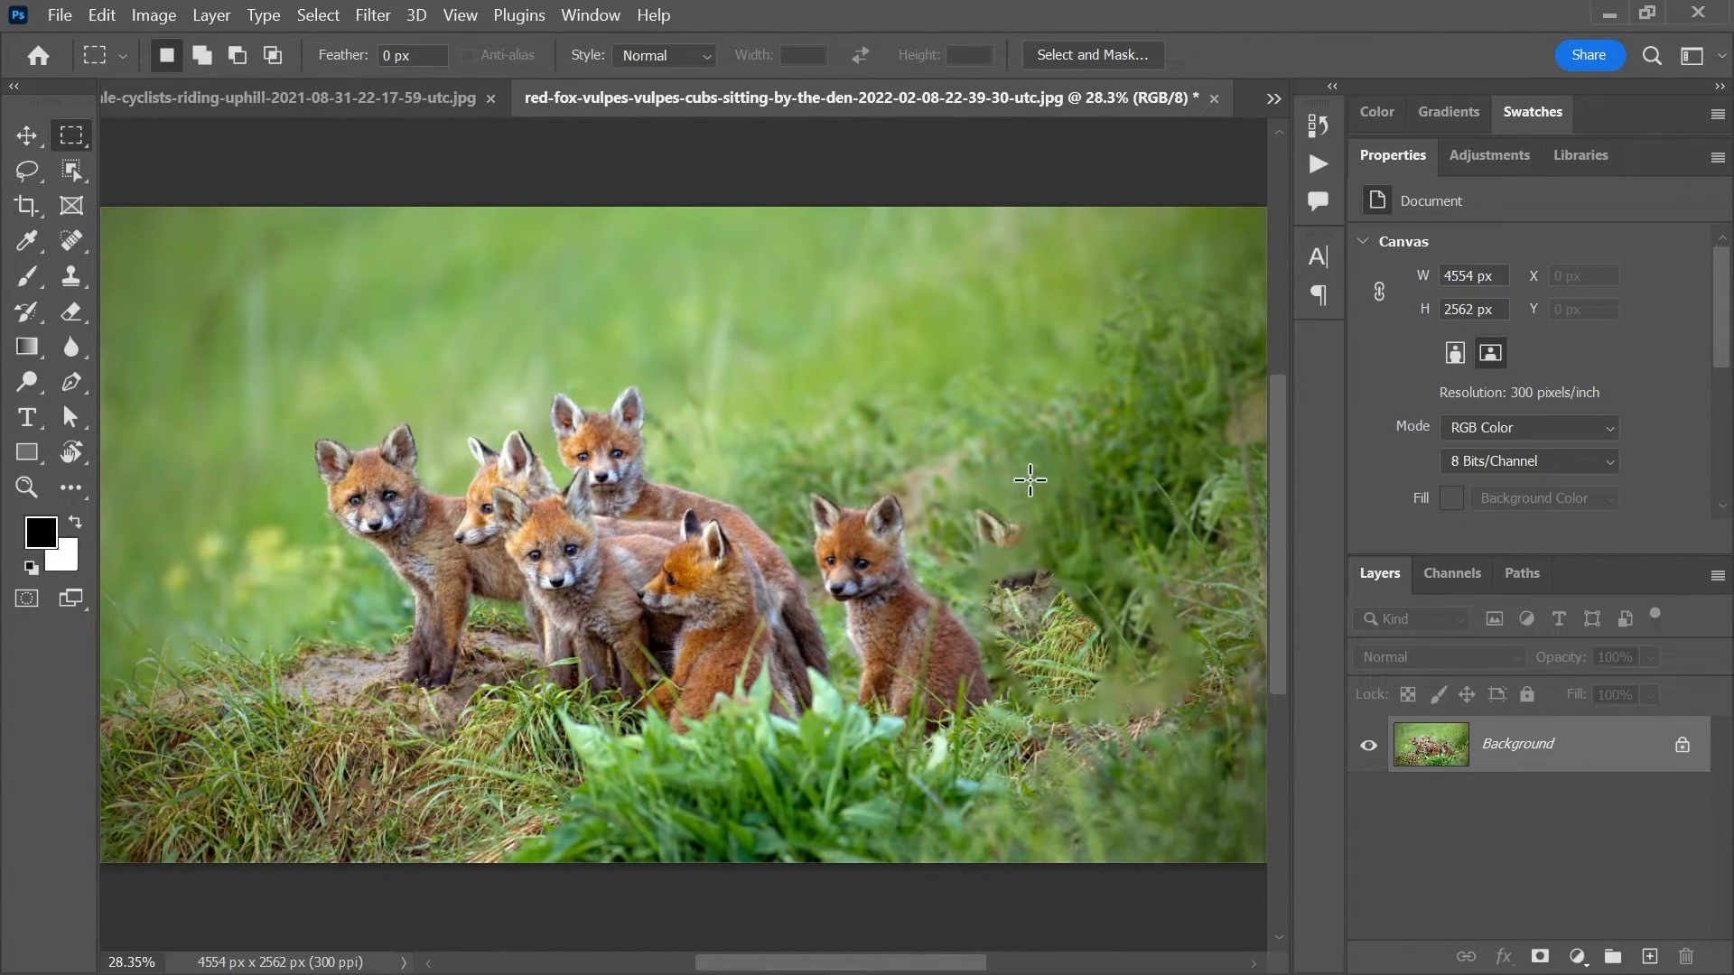
pyautogui.moveTo(1028, 495)
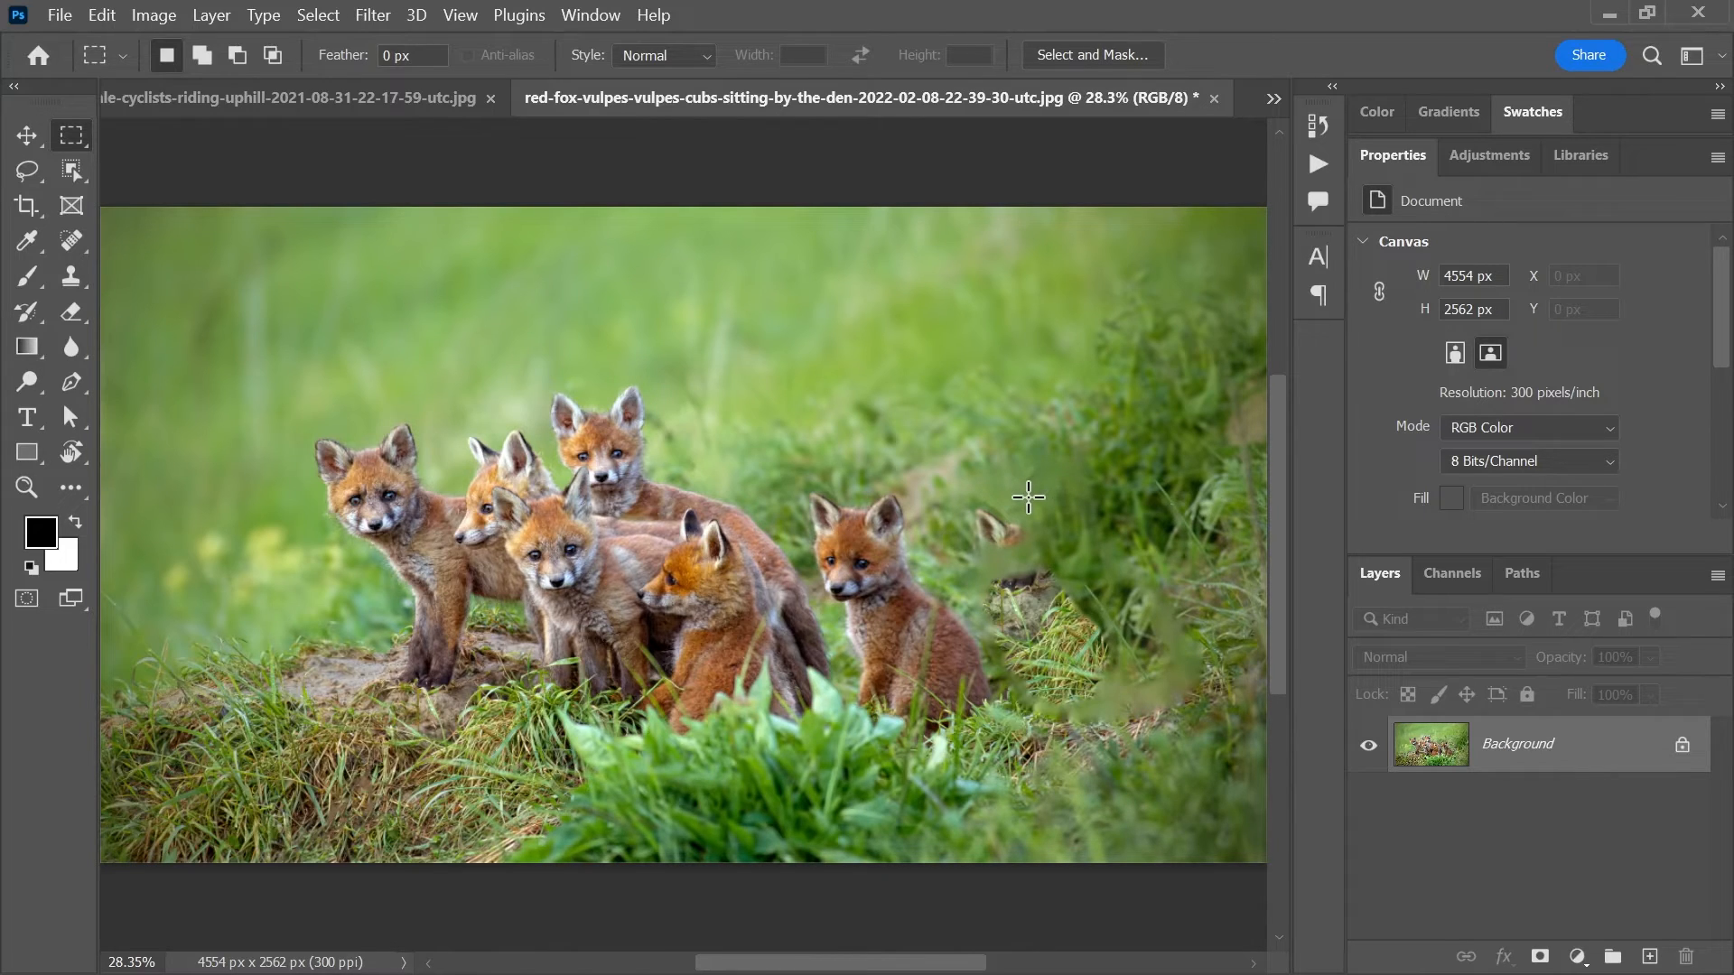